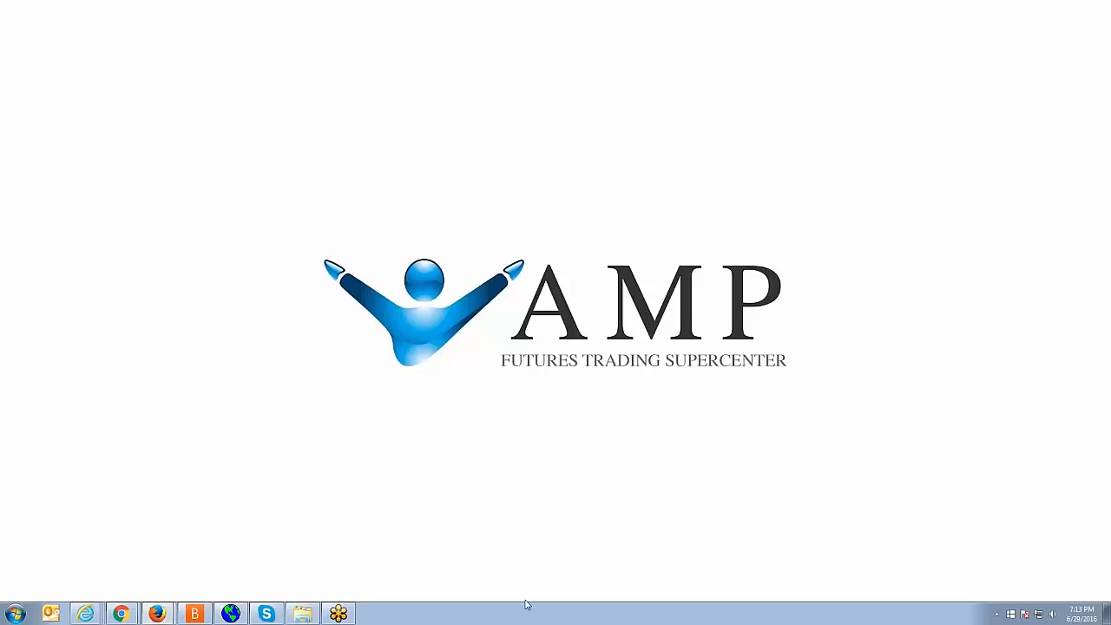
{"action": "mouse_move", "coordinate": [872, 367]}
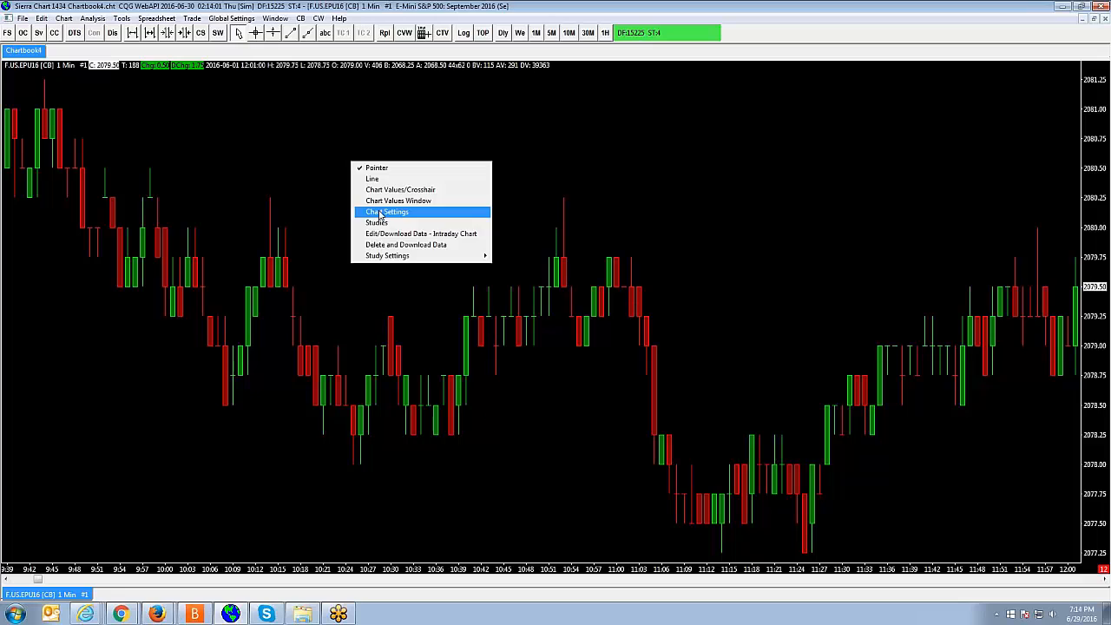
Step: Open Chart Settings on the E-mini S&P 1-minute chart to view its Continuous Contract setting
{"action": "left_click", "coordinate": [386, 212]}
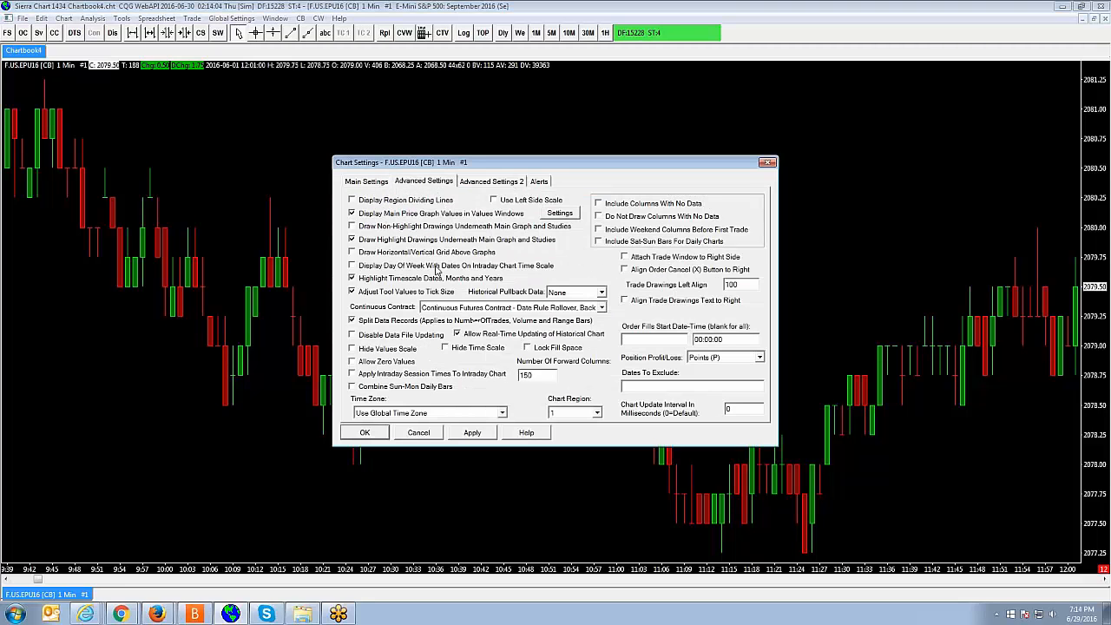
{"action": "left_click", "coordinate": [510, 306]}
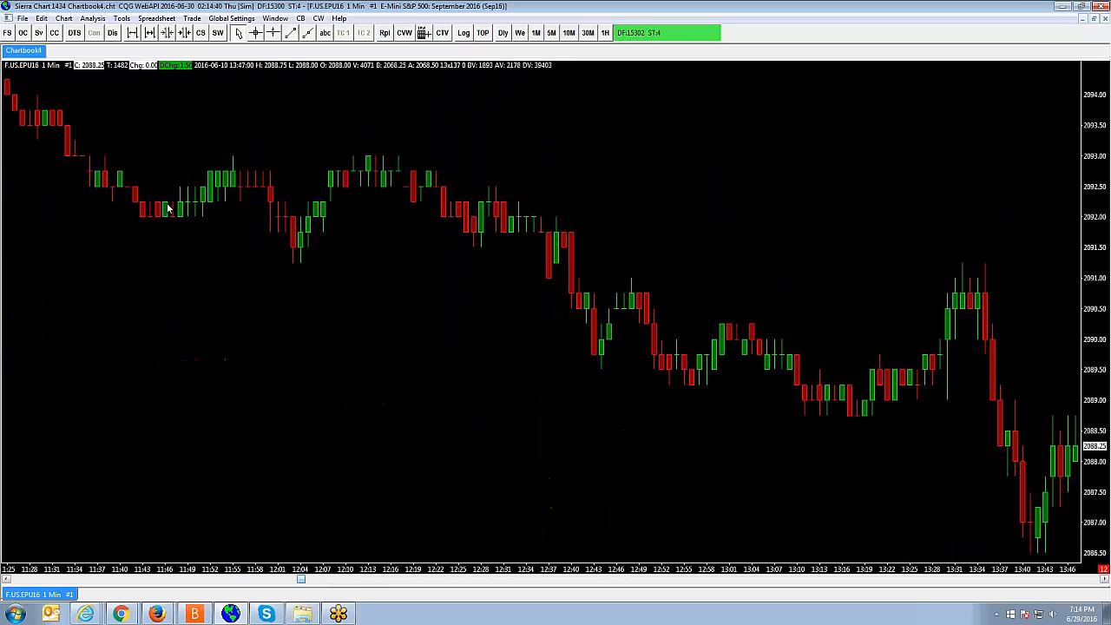
{"action": "mouse_move", "coordinate": [299, 579]}
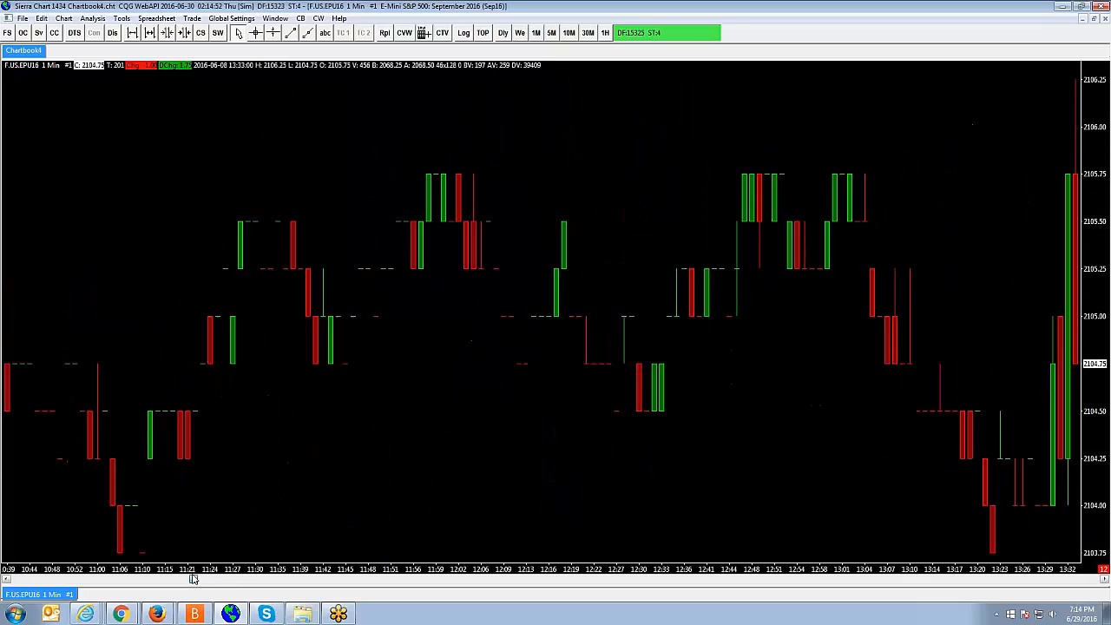
{"action": "scroll", "scroll_direction": "left", "scroll_amount": 3}
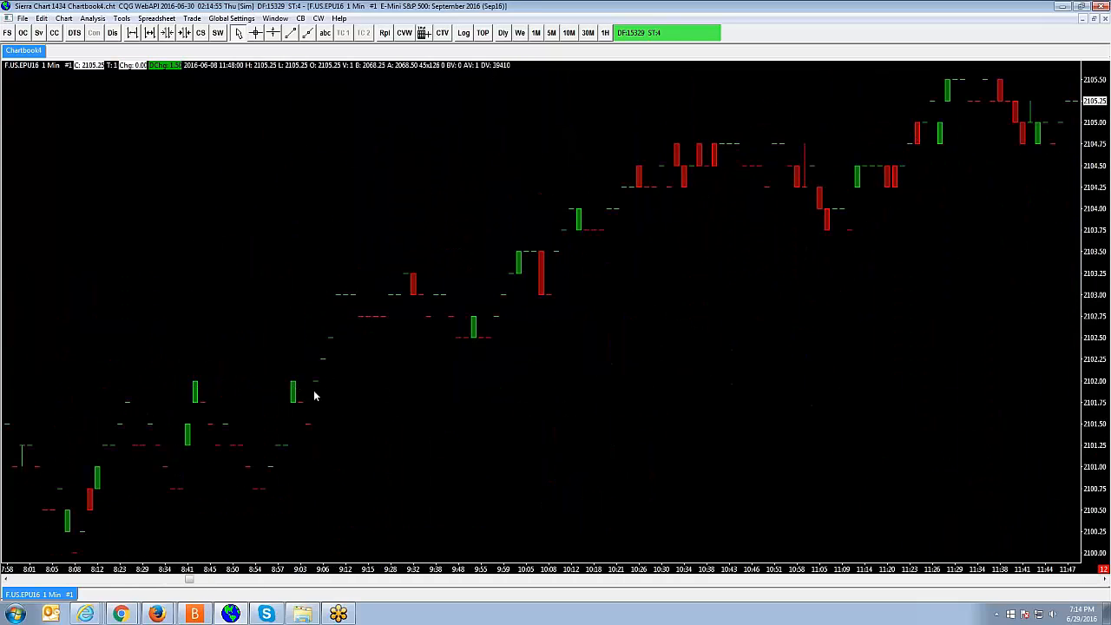
{"action": "mouse_move", "coordinate": [362, 387]}
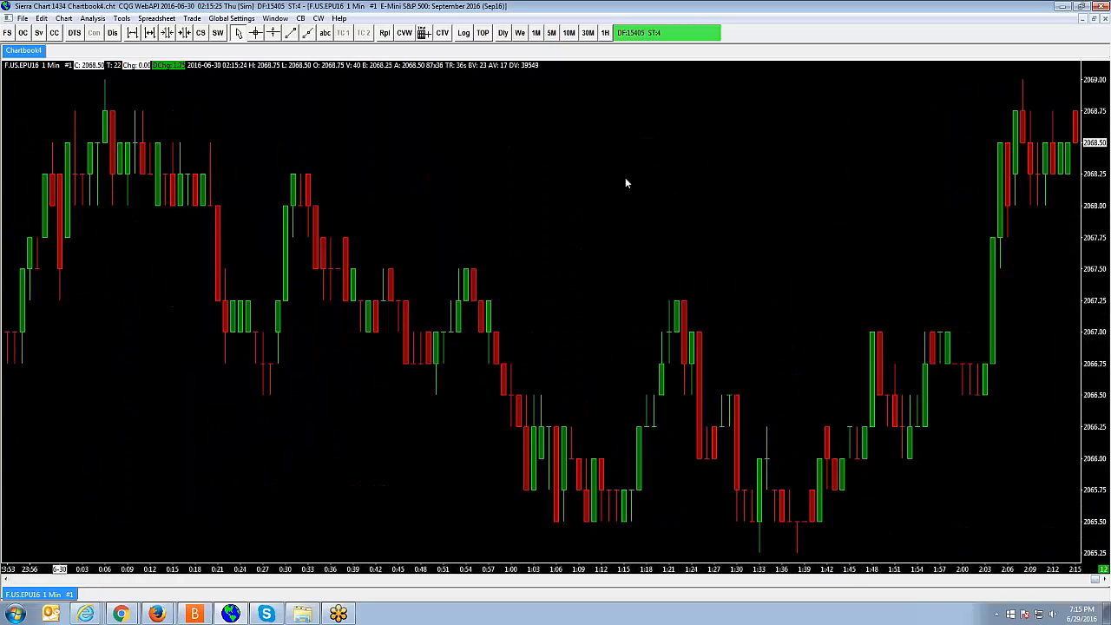
{"action": "mouse_move", "coordinate": [560, 191]}
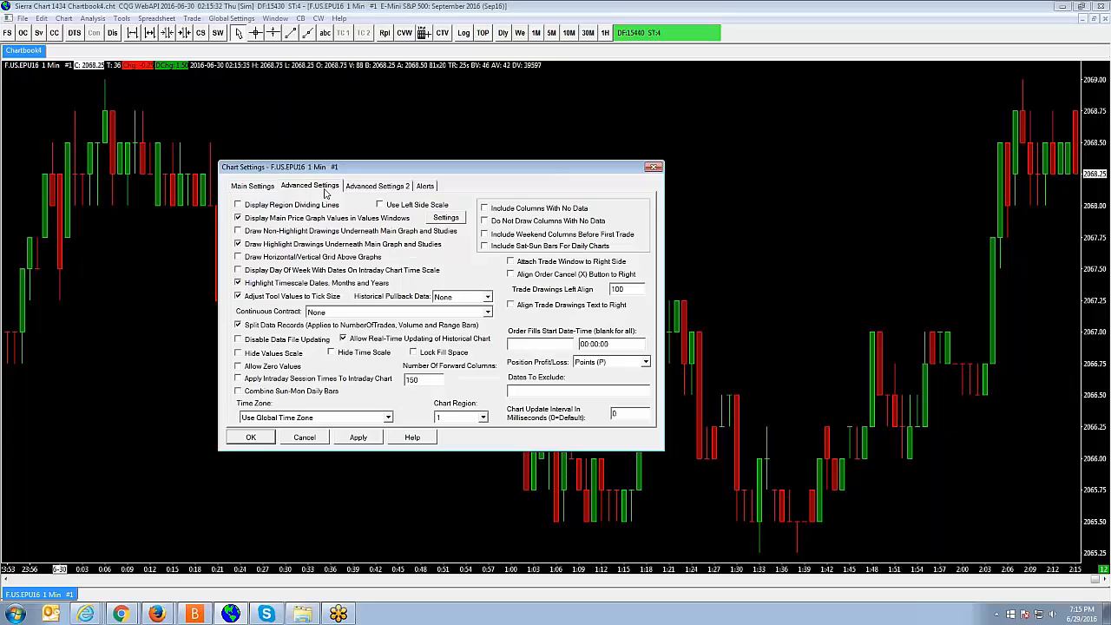
{"action": "mouse_move", "coordinate": [346, 315]}
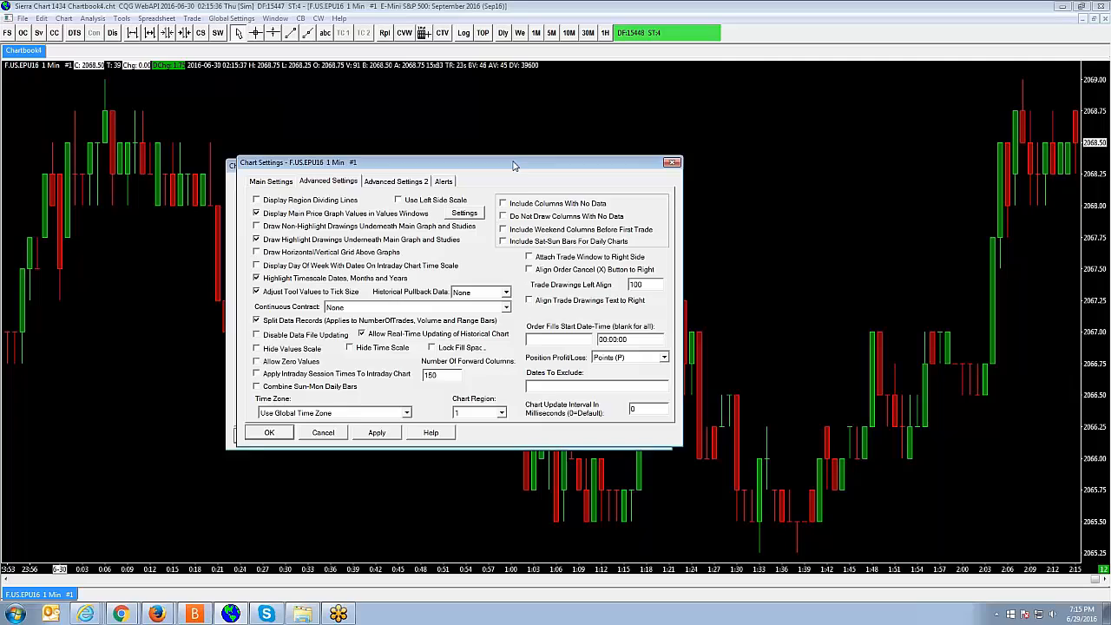
Step: Expand the Continuous Contract list on the single-contract chart, currently set to None
{"action": "left_click", "coordinate": [535, 300]}
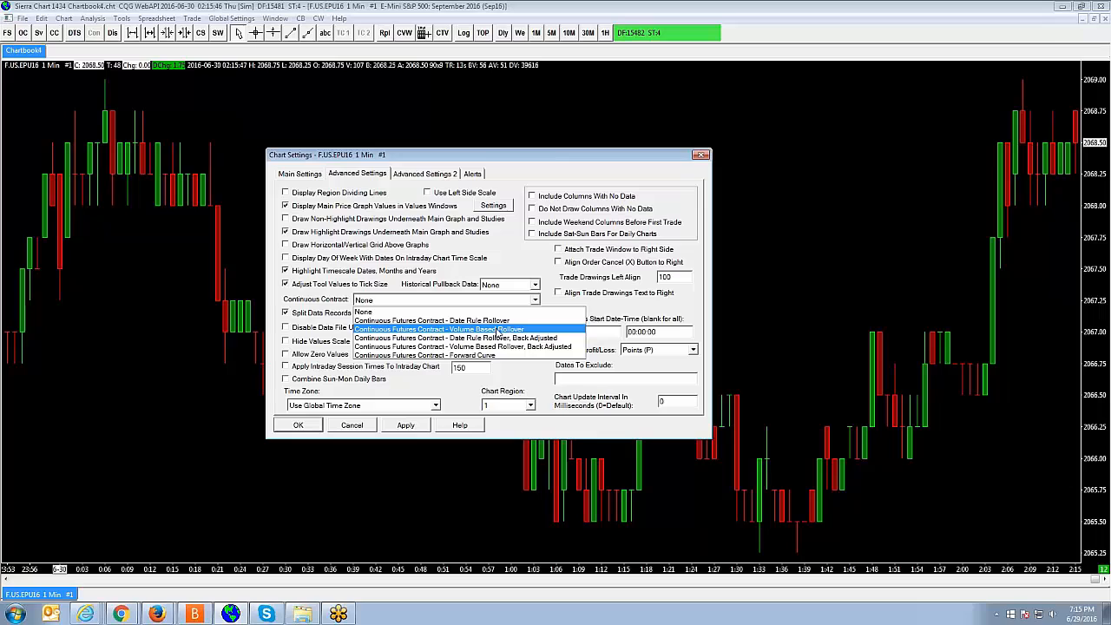
{"action": "mouse_move", "coordinate": [431, 319]}
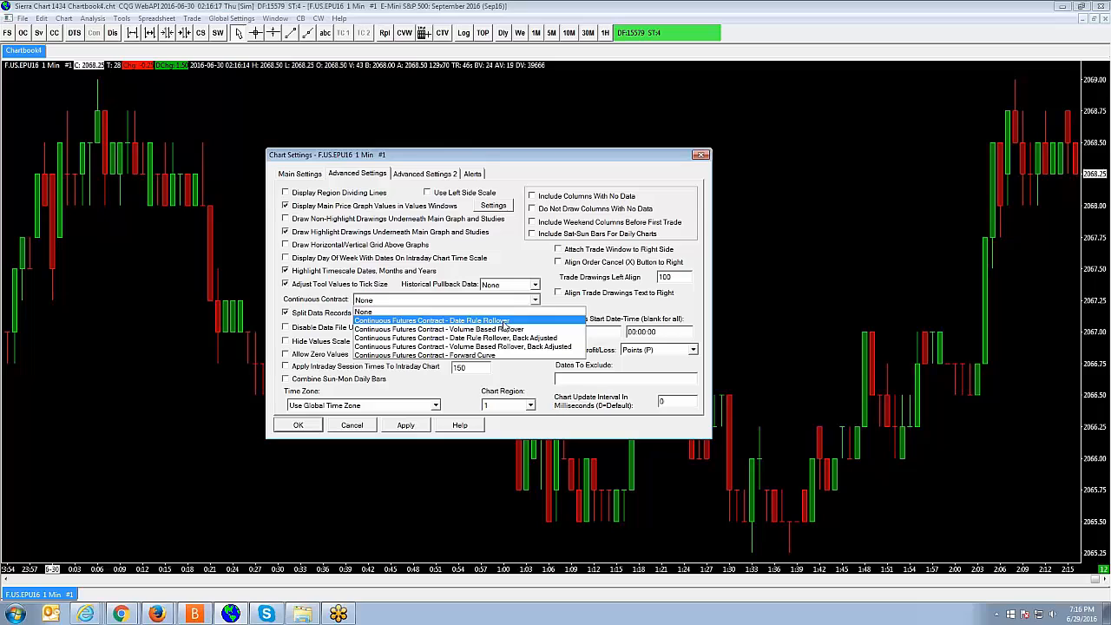
{"action": "mouse_move", "coordinate": [468, 329]}
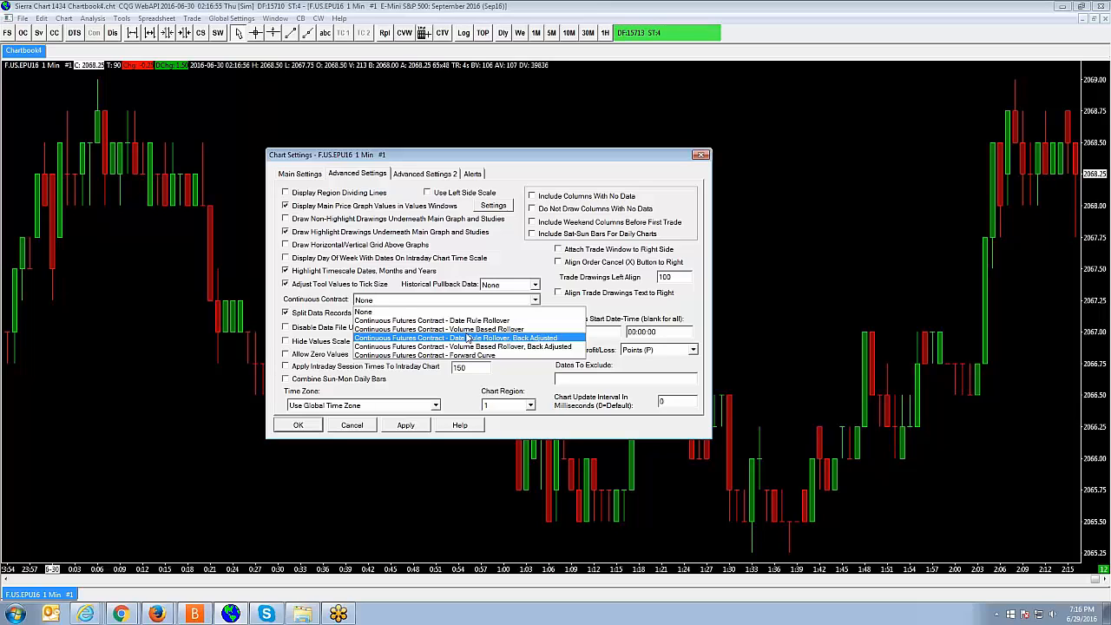
{"action": "mouse_move", "coordinate": [451, 329]}
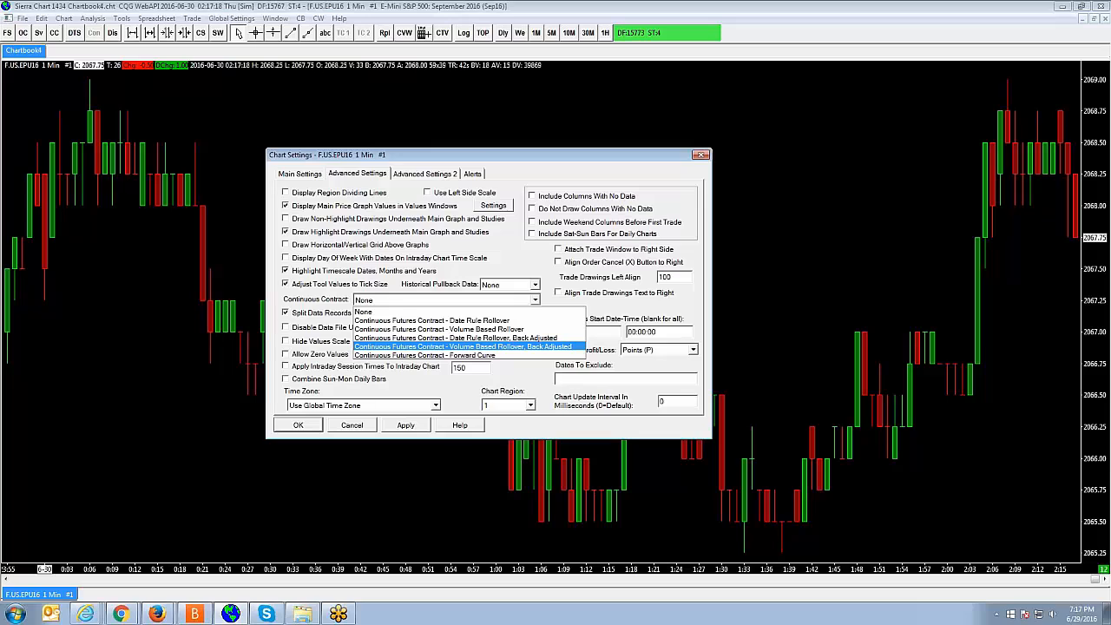
{"action": "mouse_move", "coordinate": [452, 338]}
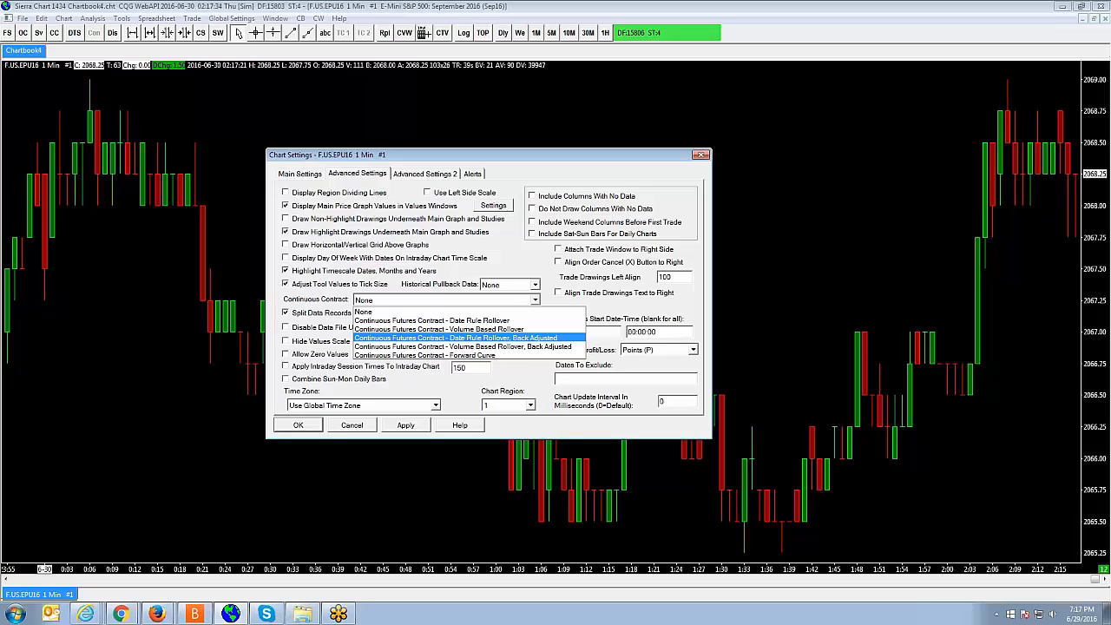
Step: Choose Continuous Futures Contract - Date Rule Rollover, Back Adjusted, then scroll the chart history
{"action": "left_click", "coordinate": [458, 338]}
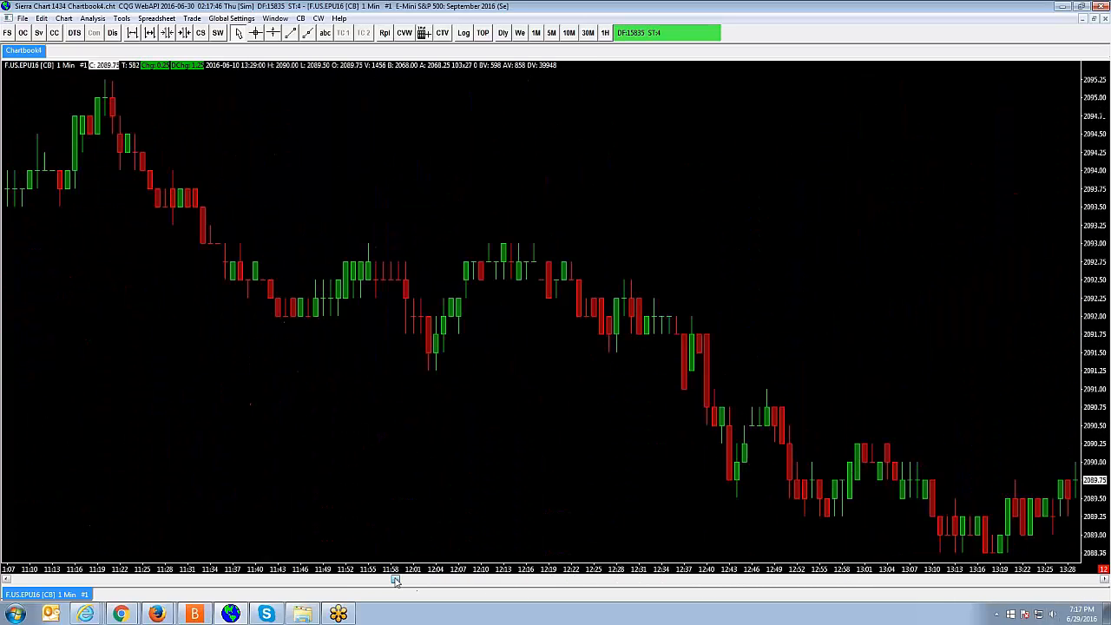
{"action": "left_click_drag", "start_coordinate": [395, 580], "coordinate": [285, 580]}
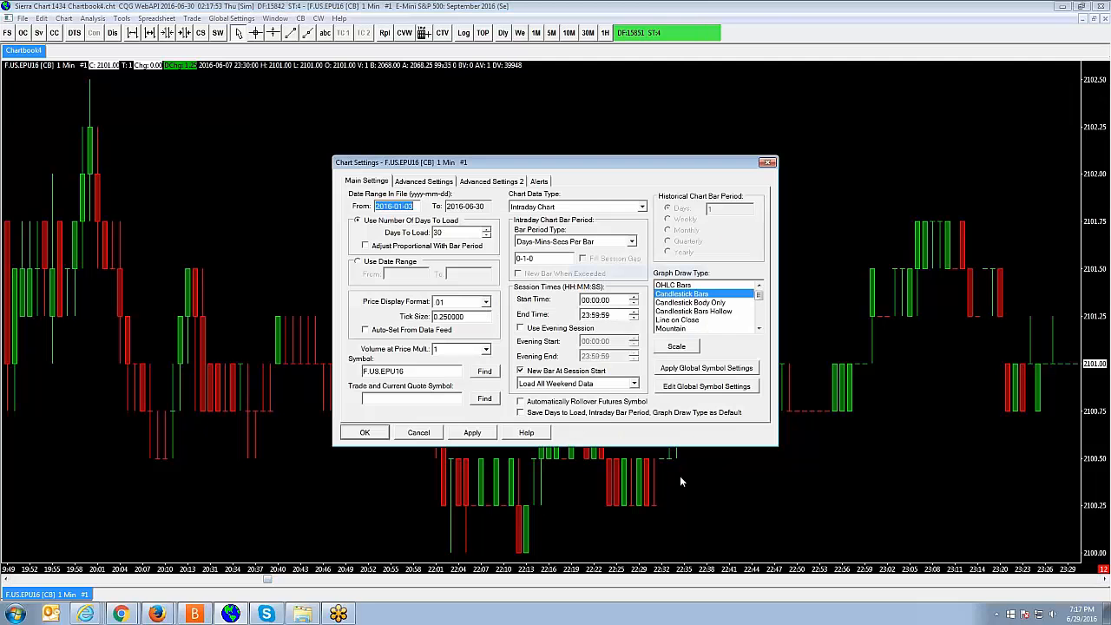
Step: On Advanced Settings, reselect Date Rule Rollover, Back Adjusted as the Continuous Contract
{"action": "left_click", "coordinate": [423, 181]}
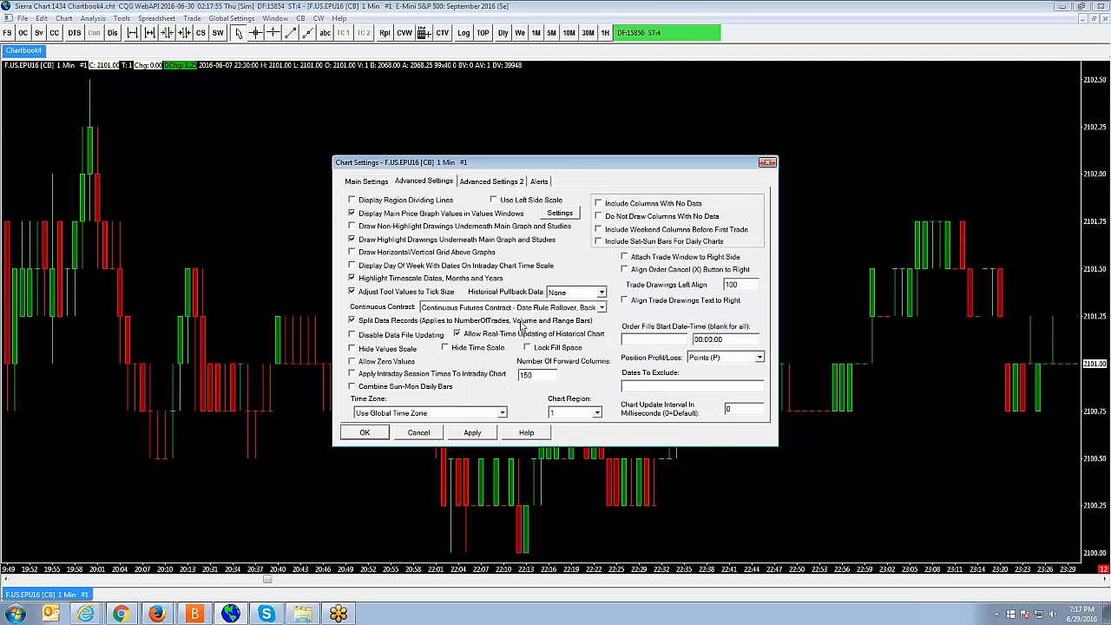
{"action": "left_click_drag", "start_coordinate": [554, 162], "coordinate": [495, 133]}
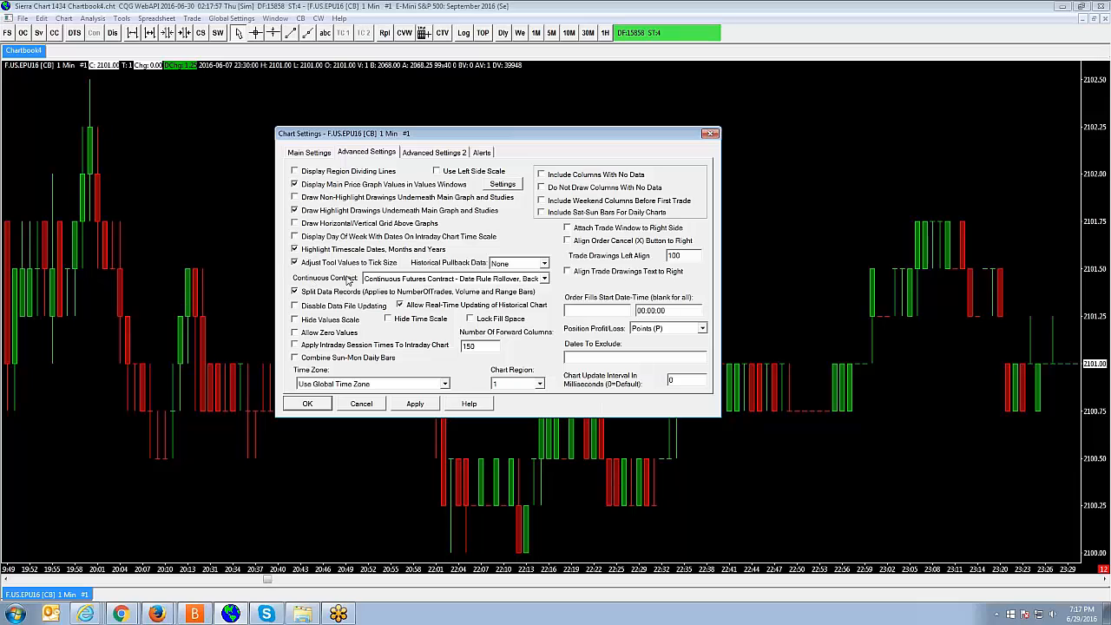
{"action": "left_click", "coordinate": [544, 278]}
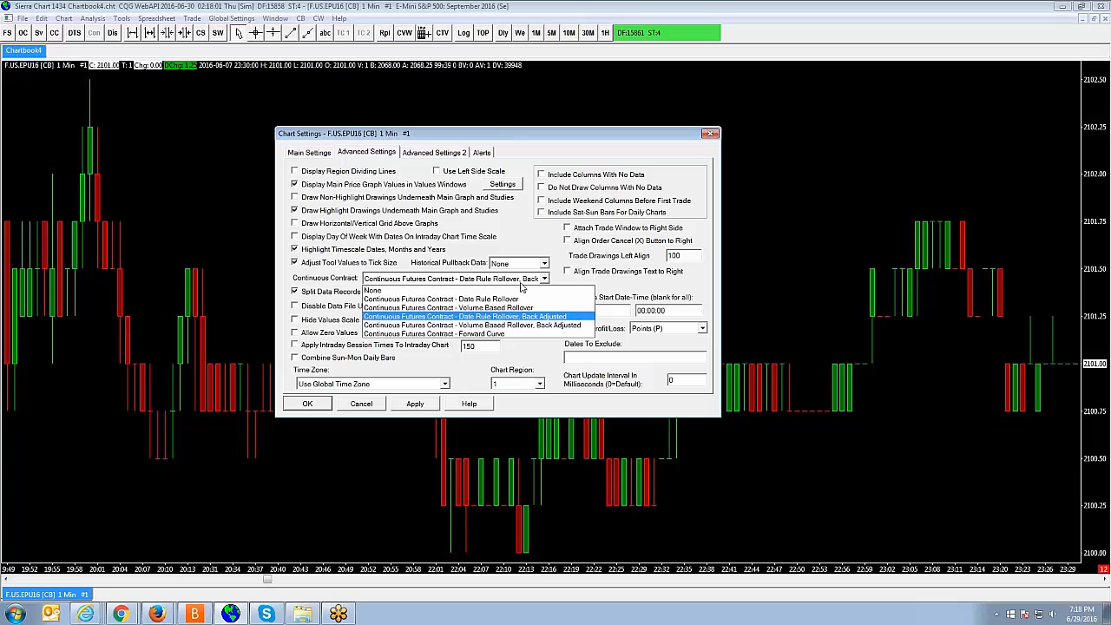
{"action": "left_click", "coordinate": [467, 316]}
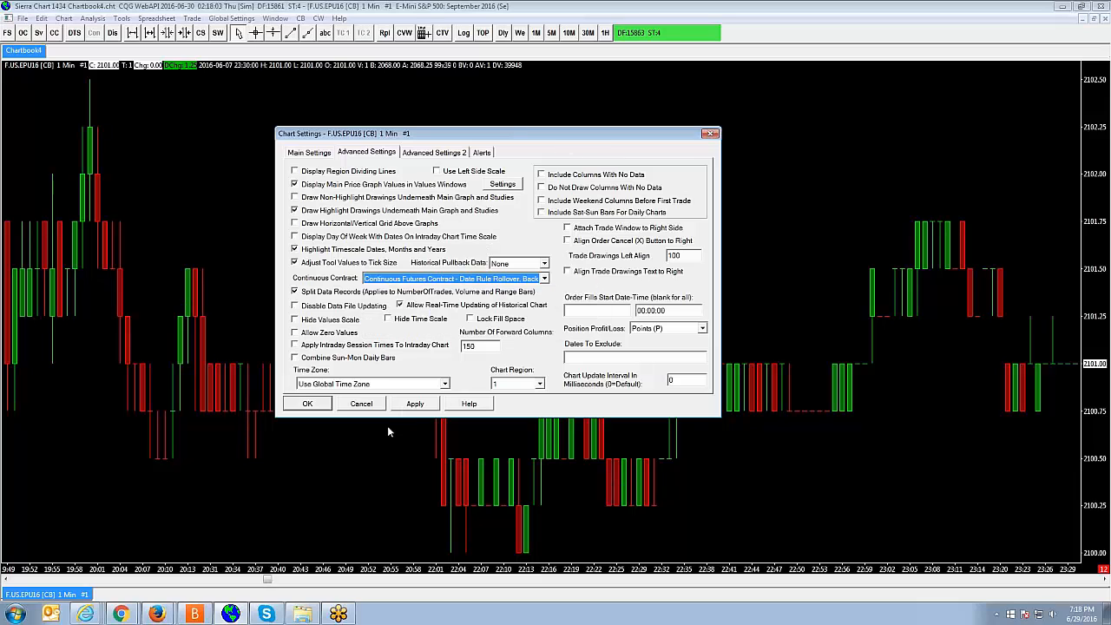